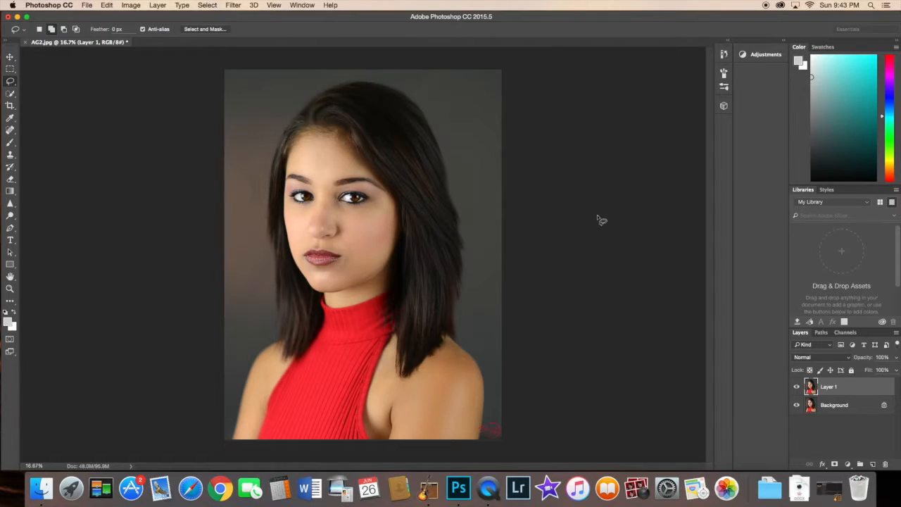
mouse_move(434, 20)
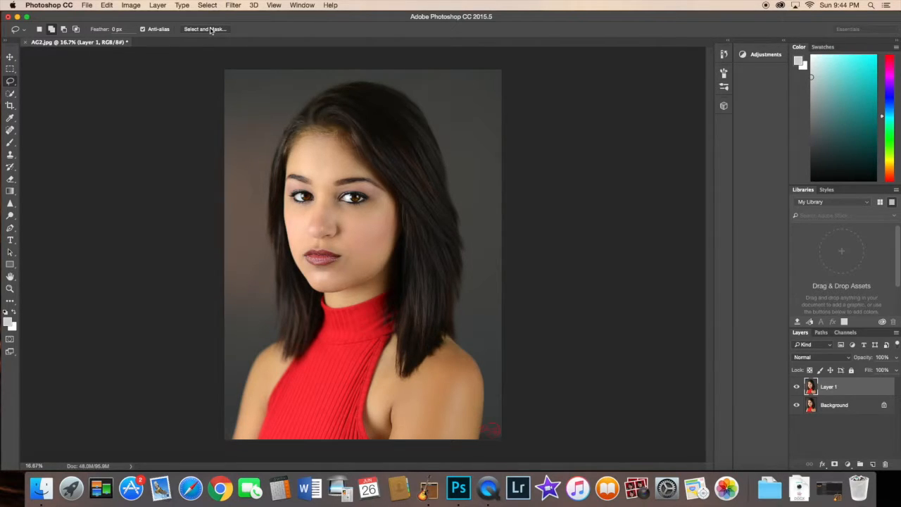
Enter Select and Mask and preview the selection as Marching Ants
click(206, 28)
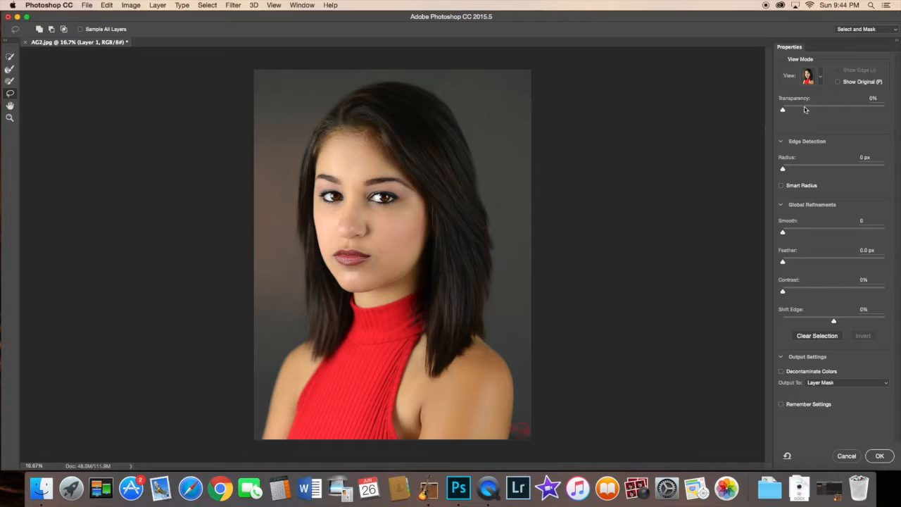
mouse_move(813, 102)
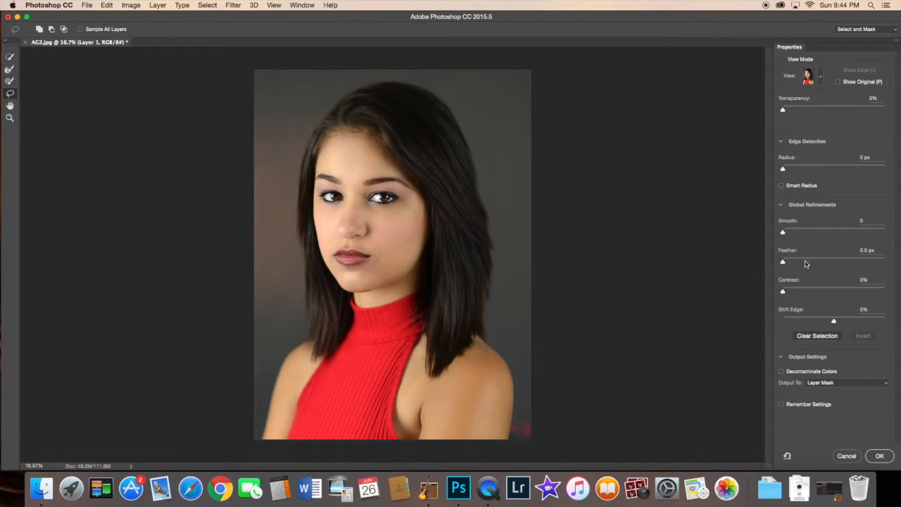
mouse_move(805, 101)
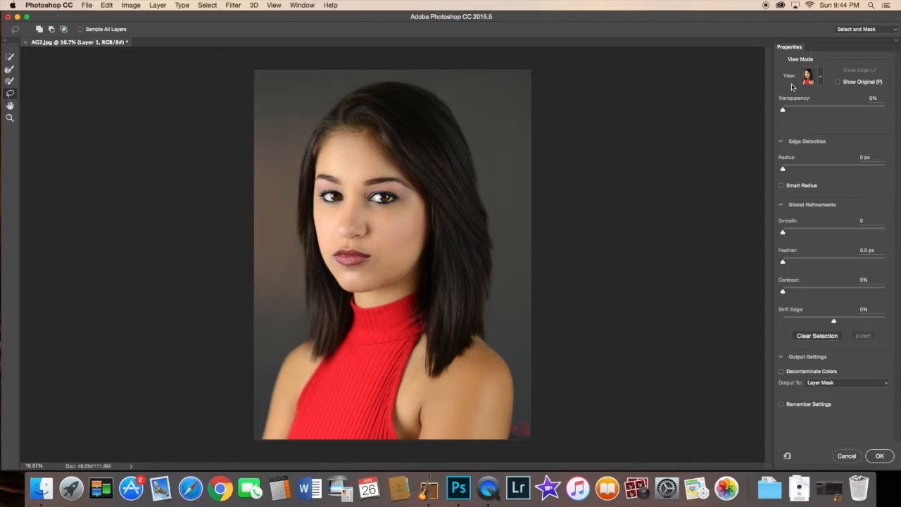
mouse_move(823, 65)
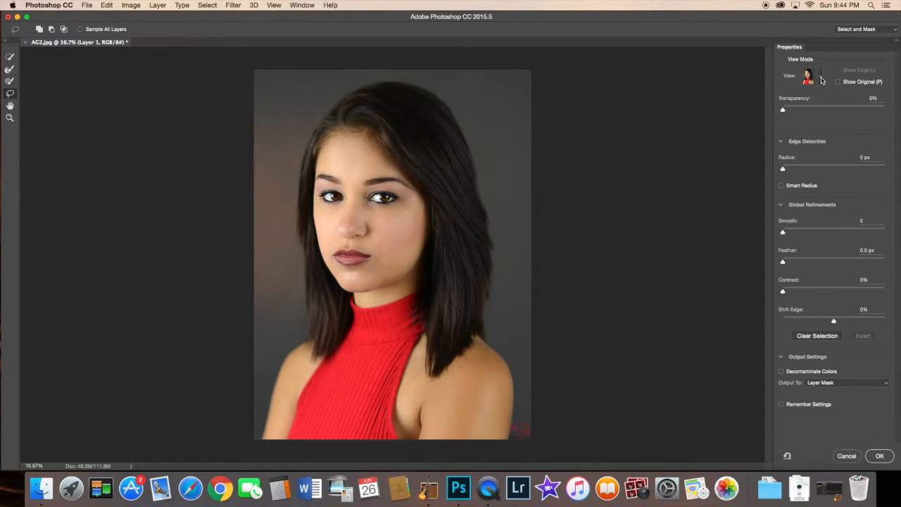
click(807, 76)
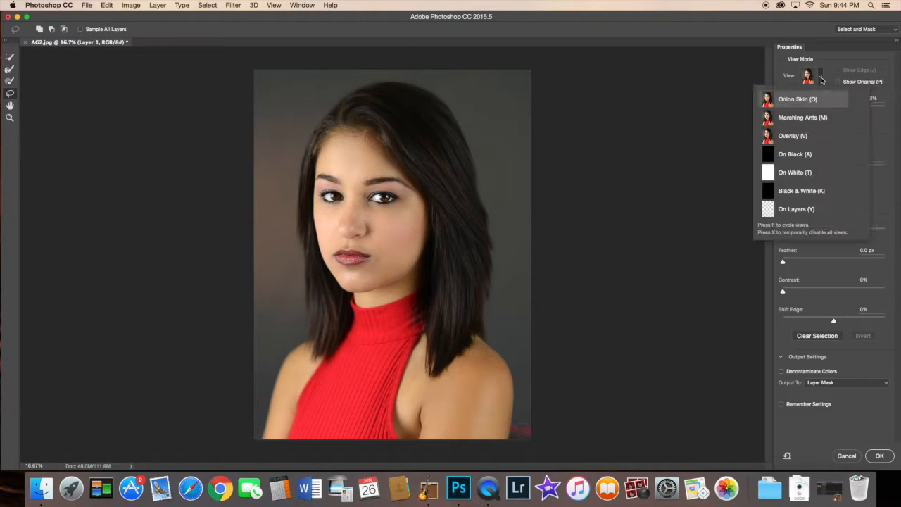
mouse_move(813, 118)
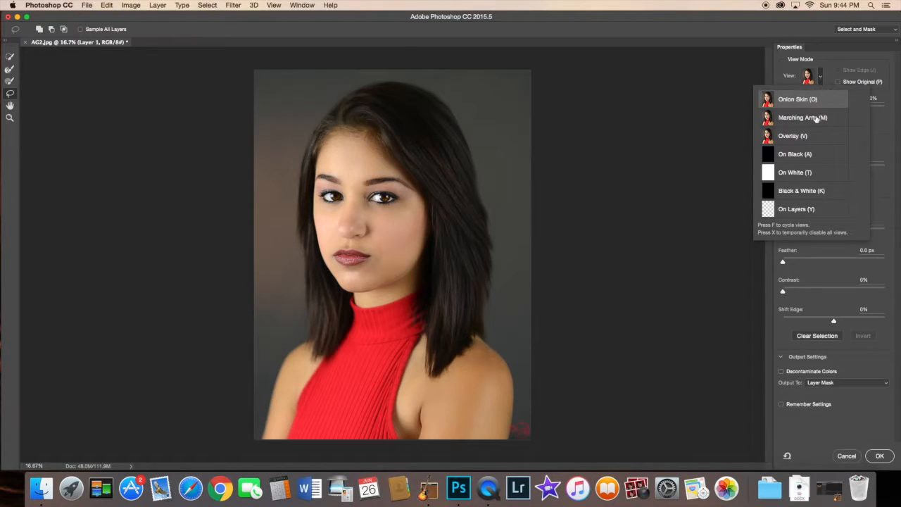
click(803, 118)
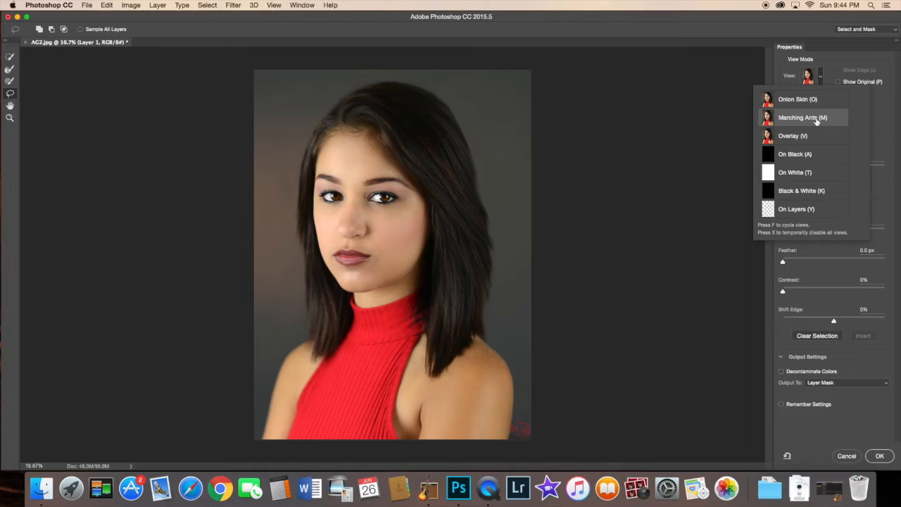
mouse_move(335, 134)
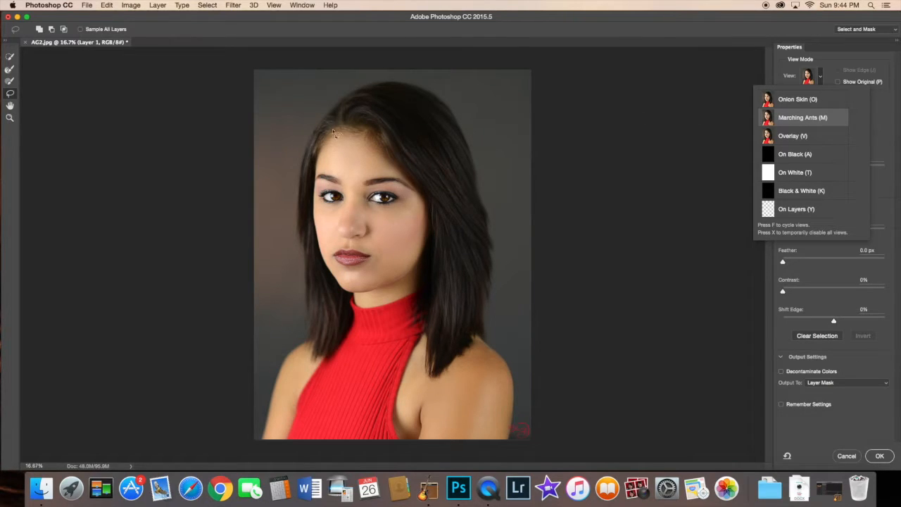
mouse_move(11, 67)
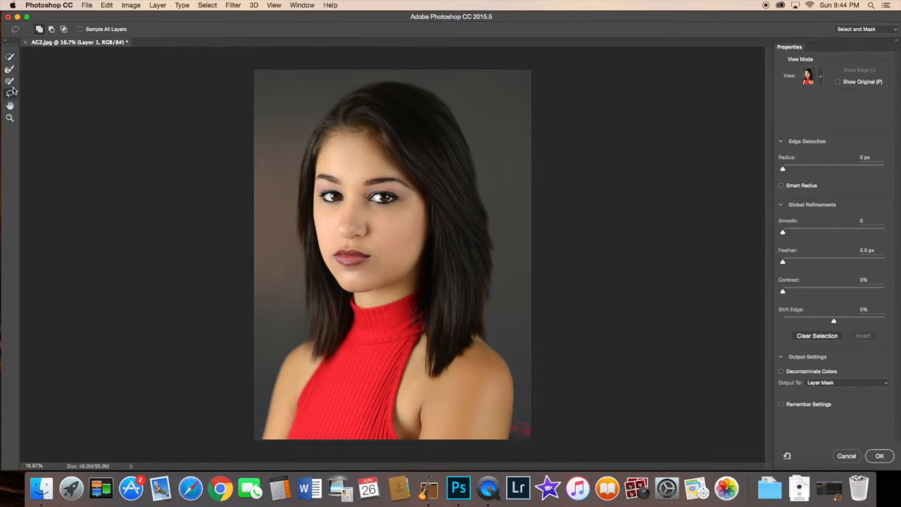
Paint a Quick Selection across the forehead from hairline to eyebrows
click(10, 57)
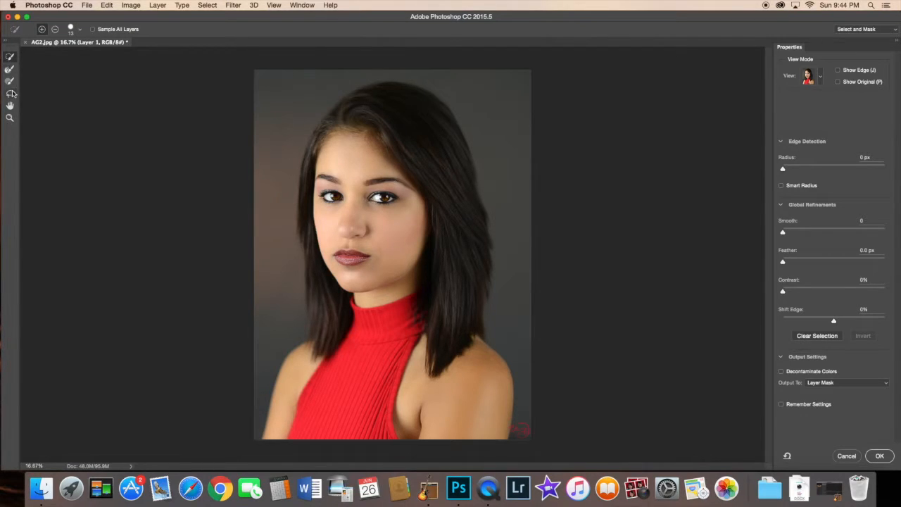
click(10, 92)
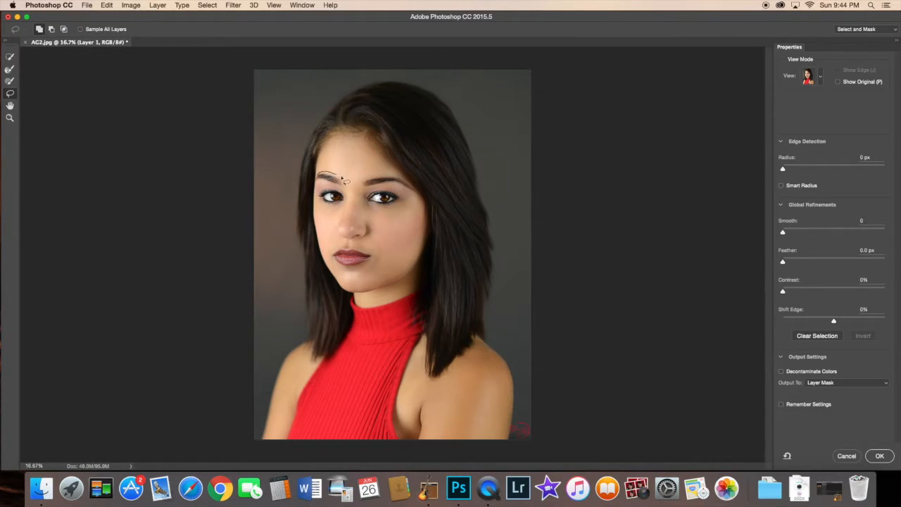
drag(336, 181, 408, 184)
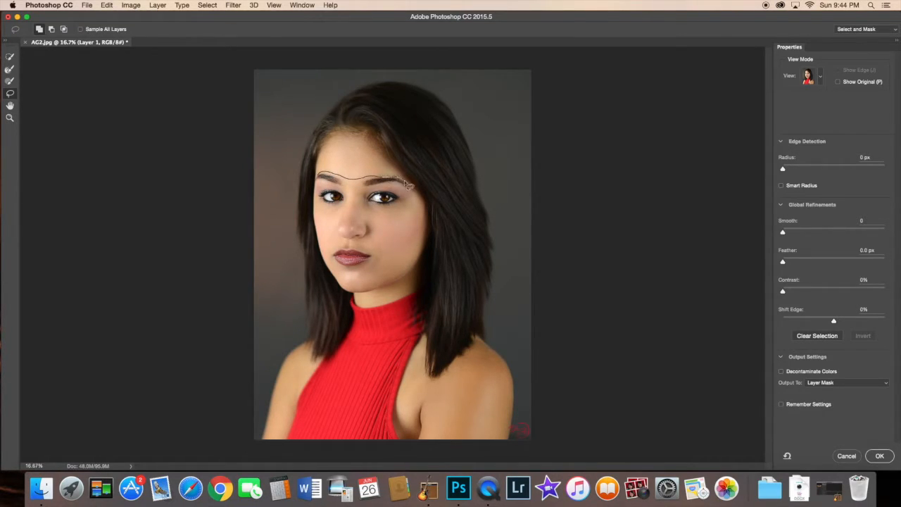
drag(408, 186, 345, 133)
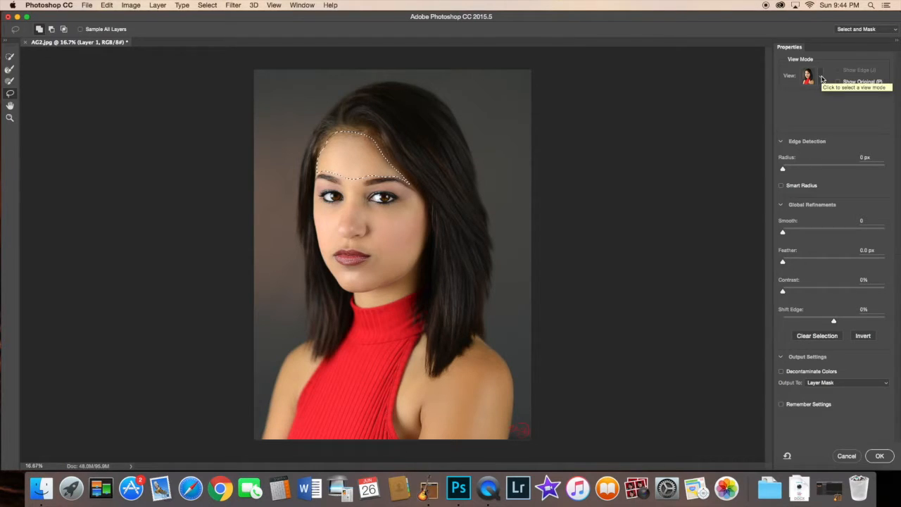
click(807, 76)
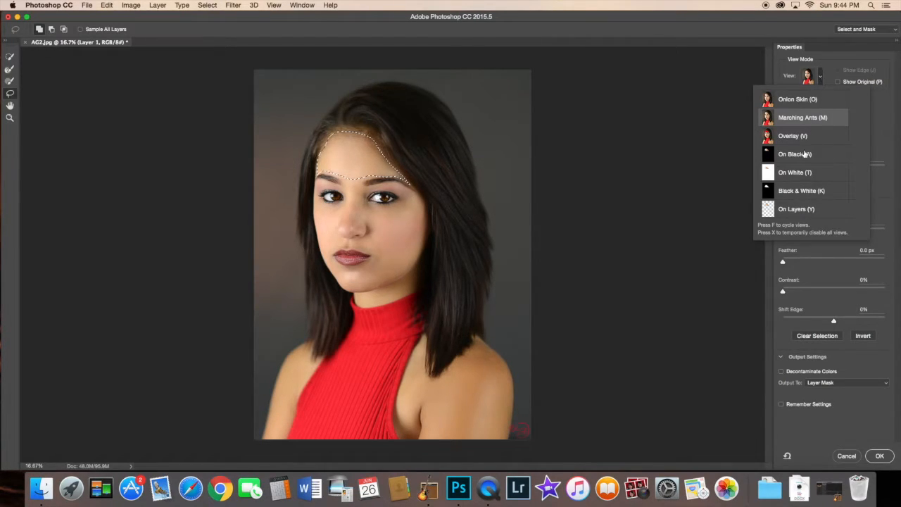
click(794, 172)
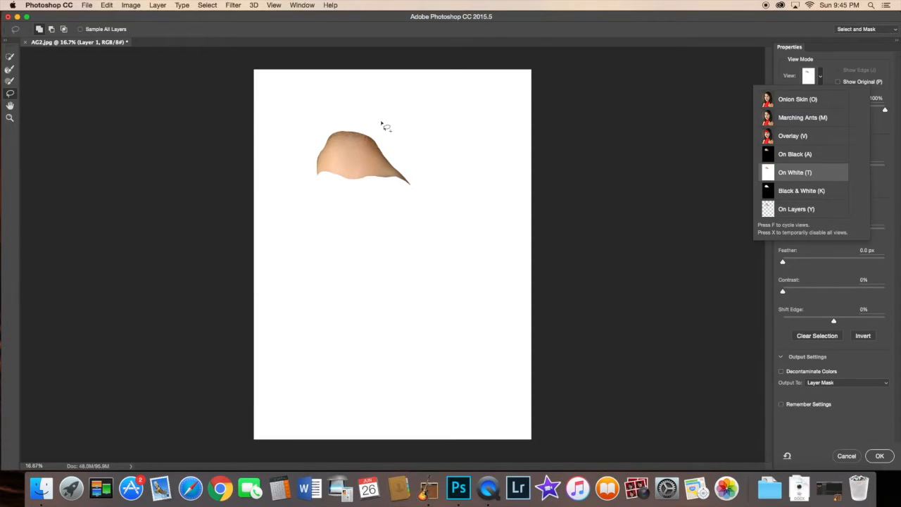
mouse_move(430, 206)
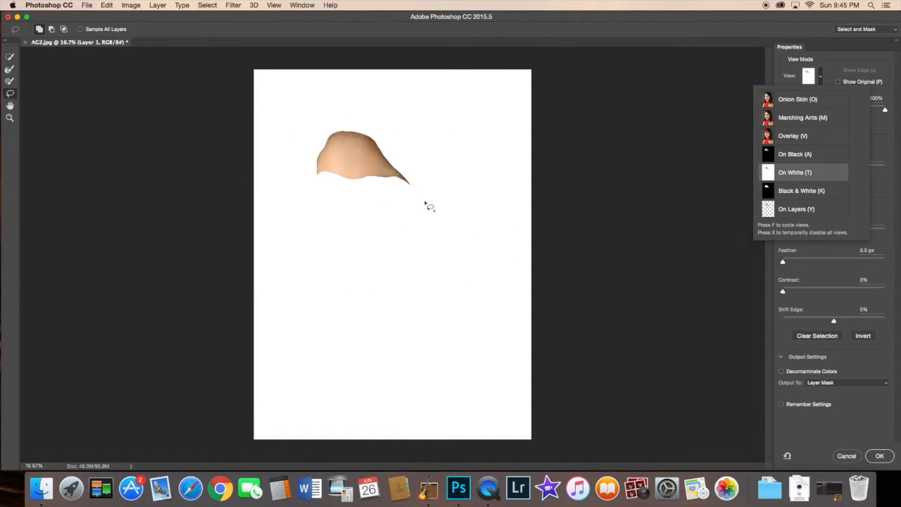
mouse_move(380, 239)
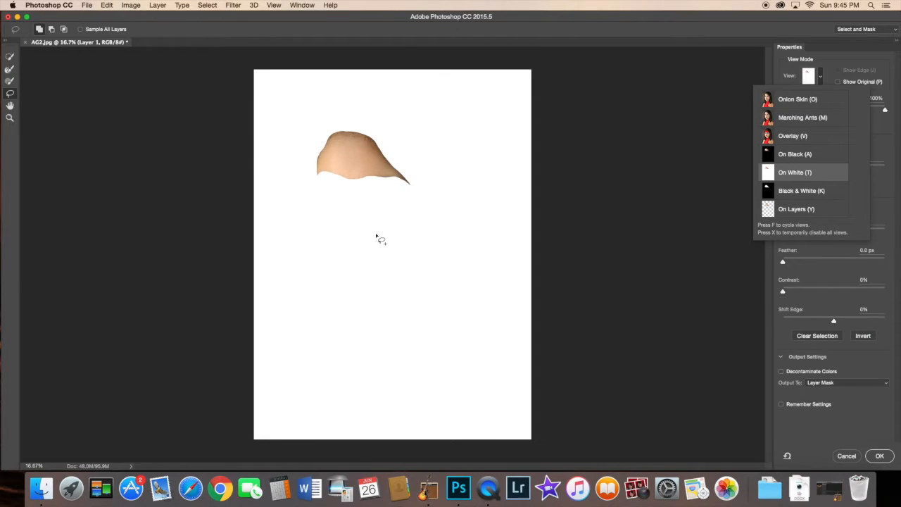
click(794, 172)
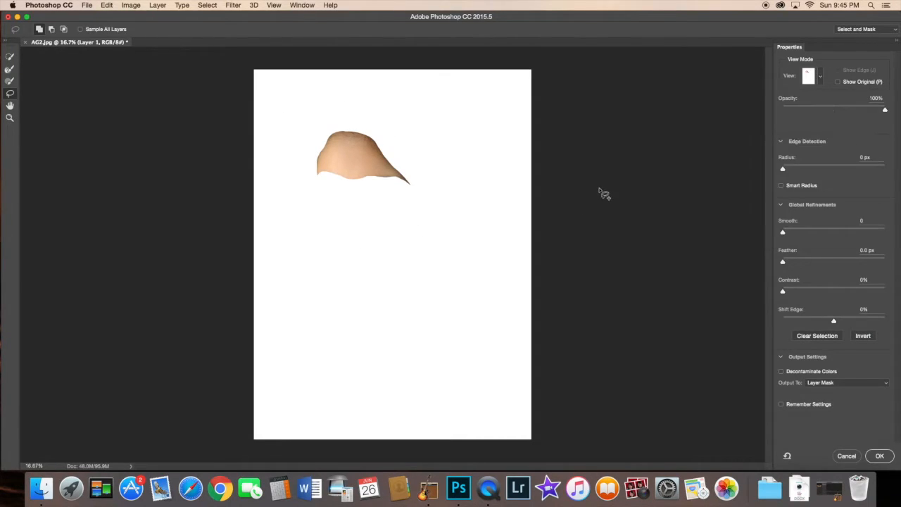
mouse_move(610, 188)
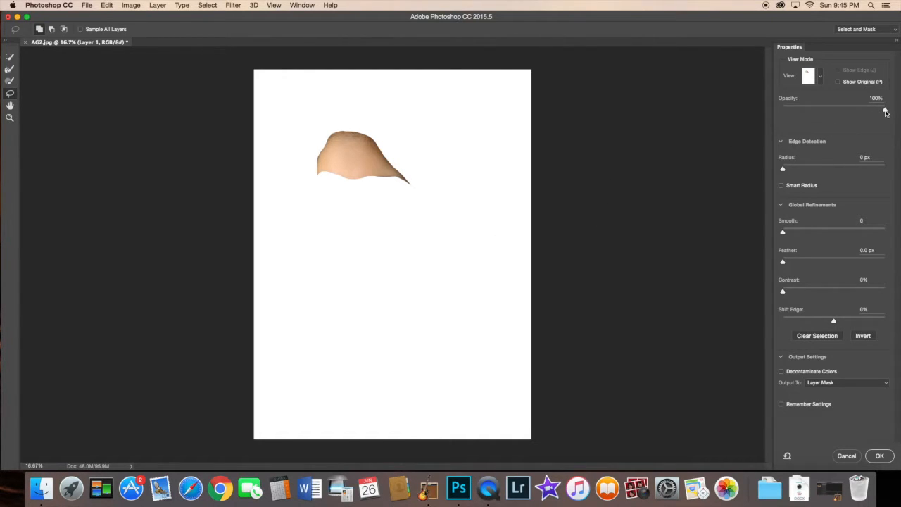
drag(880, 107, 838, 107)
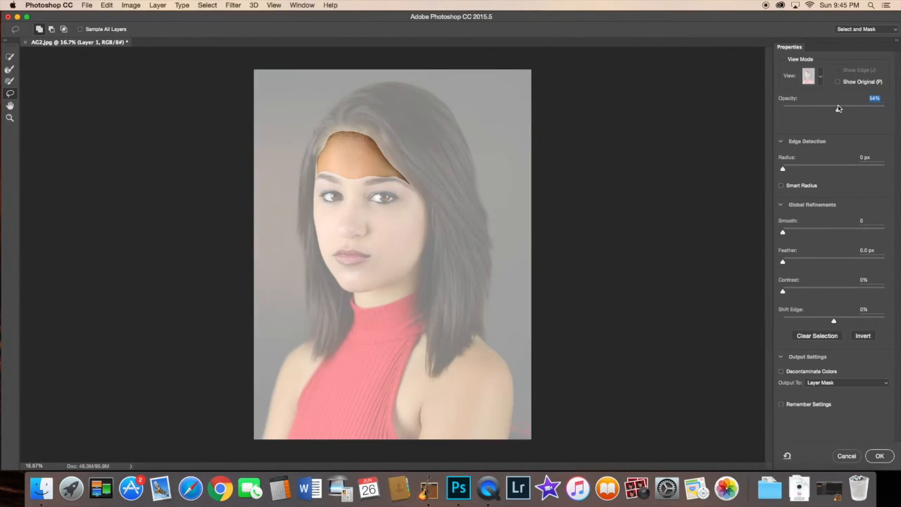
drag(837, 109, 885, 109)
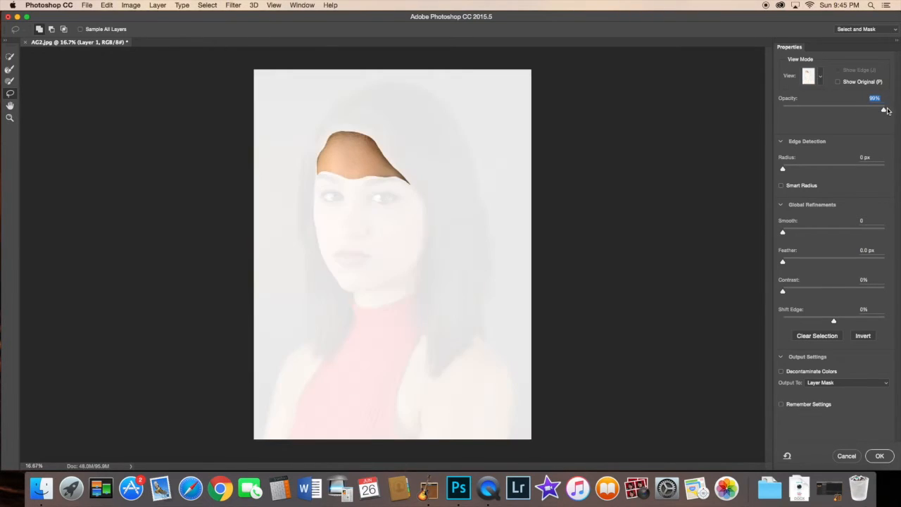
drag(884, 110, 885, 109)
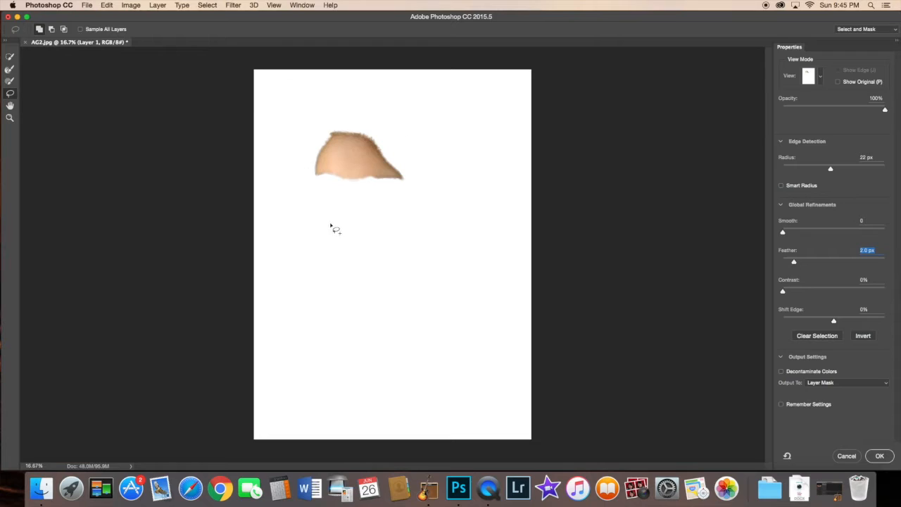
mouse_move(782, 350)
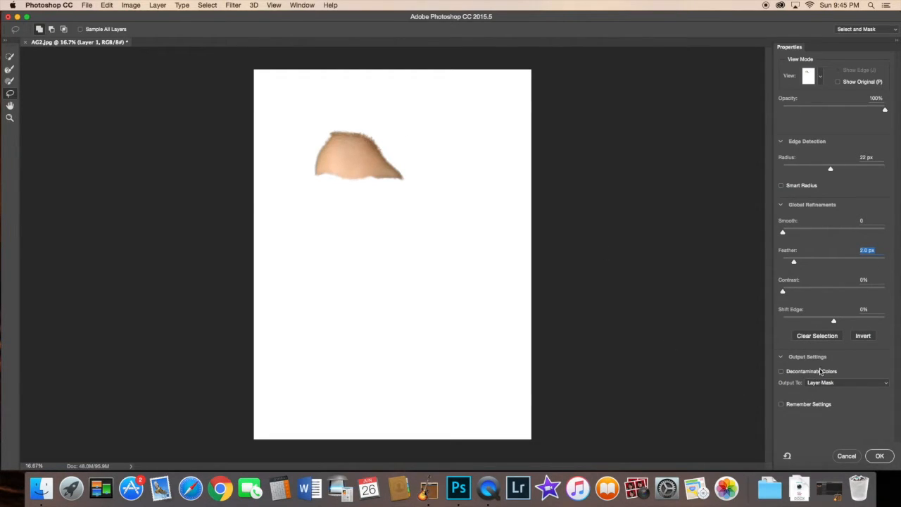
Output the refined forehead selection as a layer mask on Layer 1 and confirm
click(844, 383)
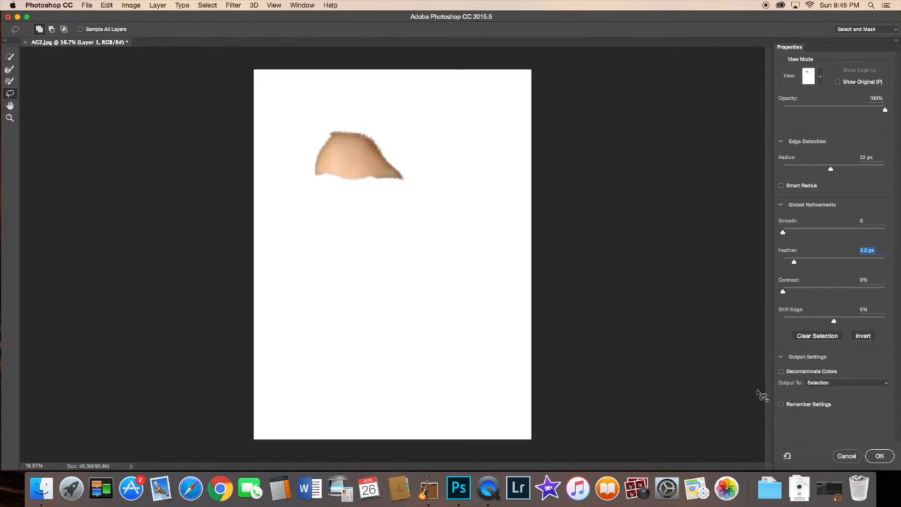
click(844, 382)
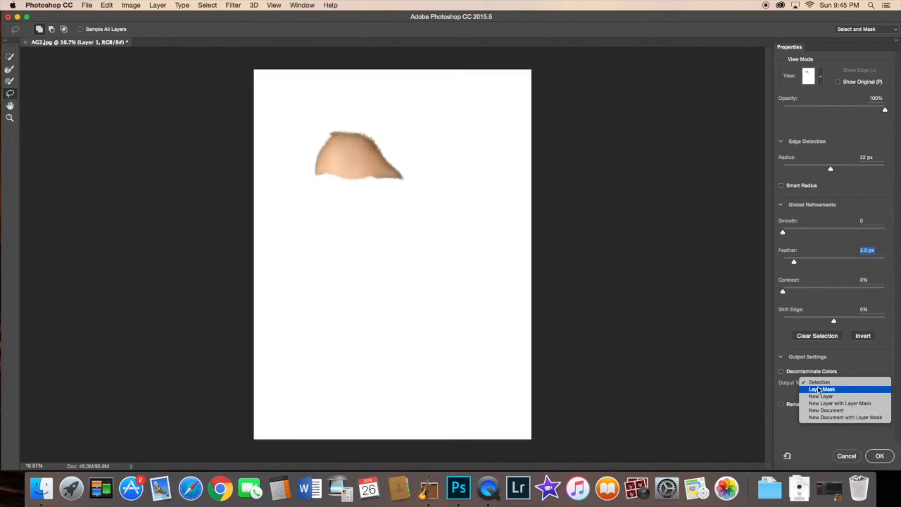
click(822, 389)
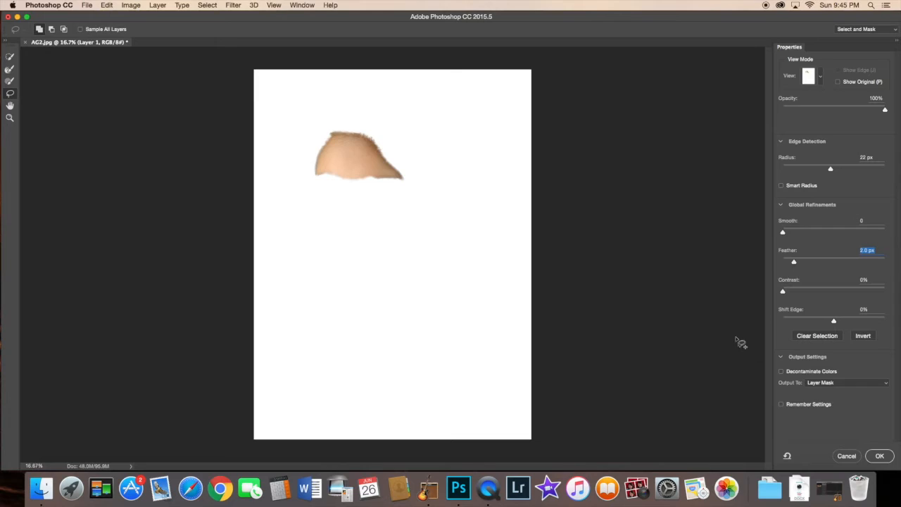
mouse_move(801, 224)
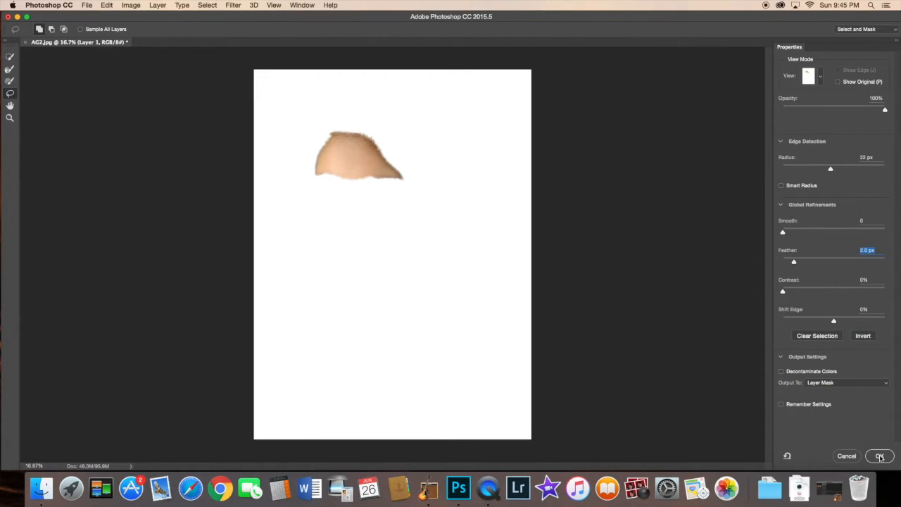
click(878, 456)
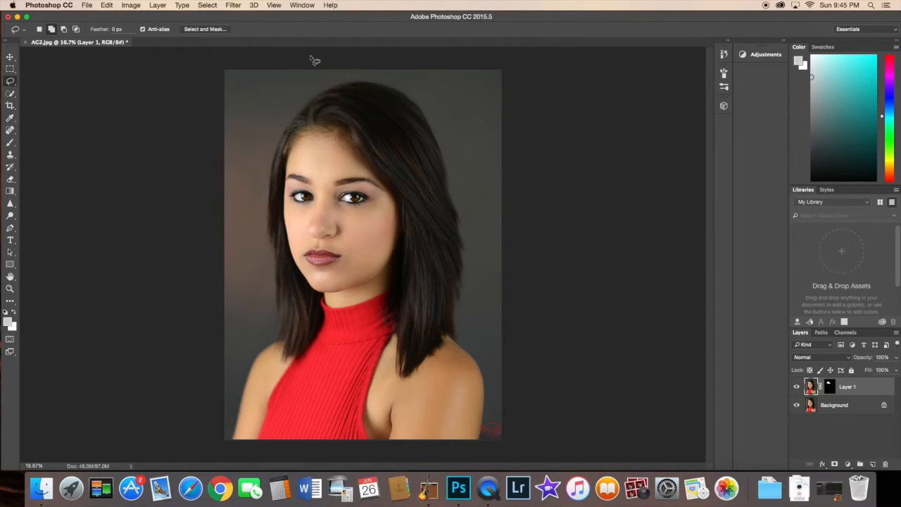
mouse_move(270, 11)
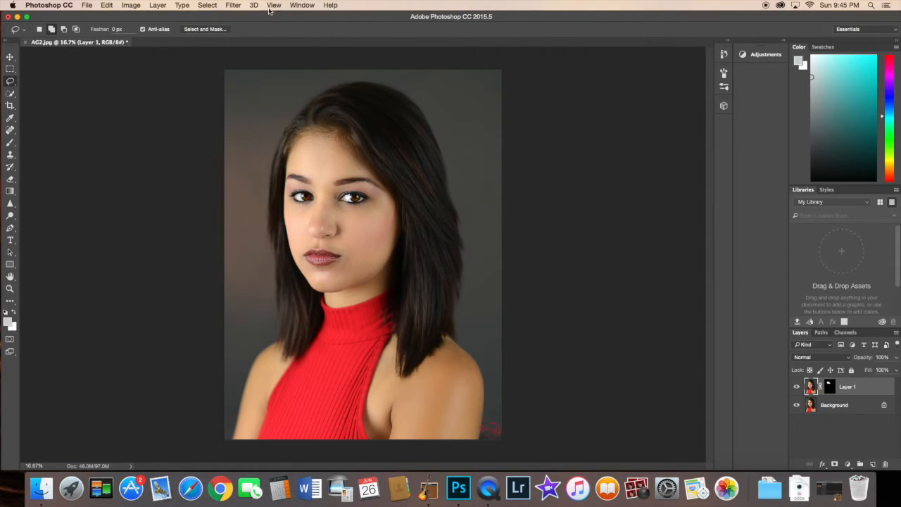
Apply a Surface Blur filter to smooth the masked forehead skin
click(233, 5)
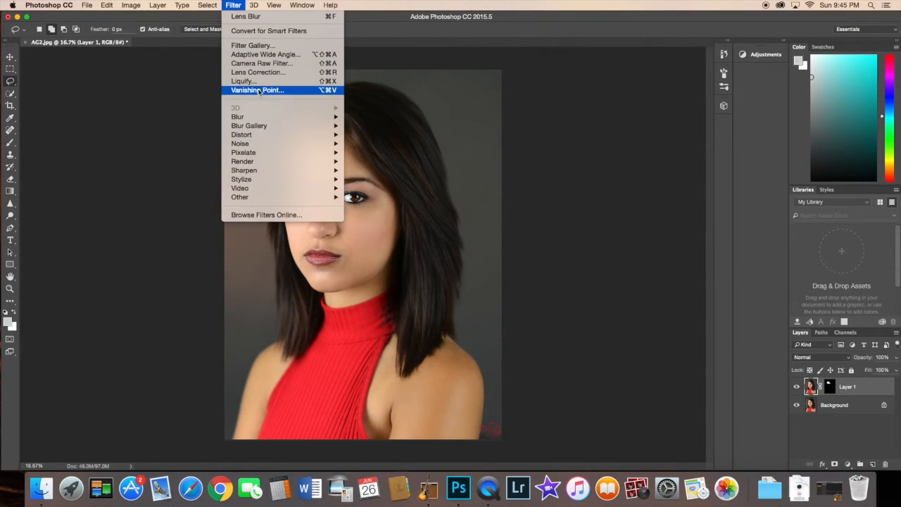
mouse_move(236, 116)
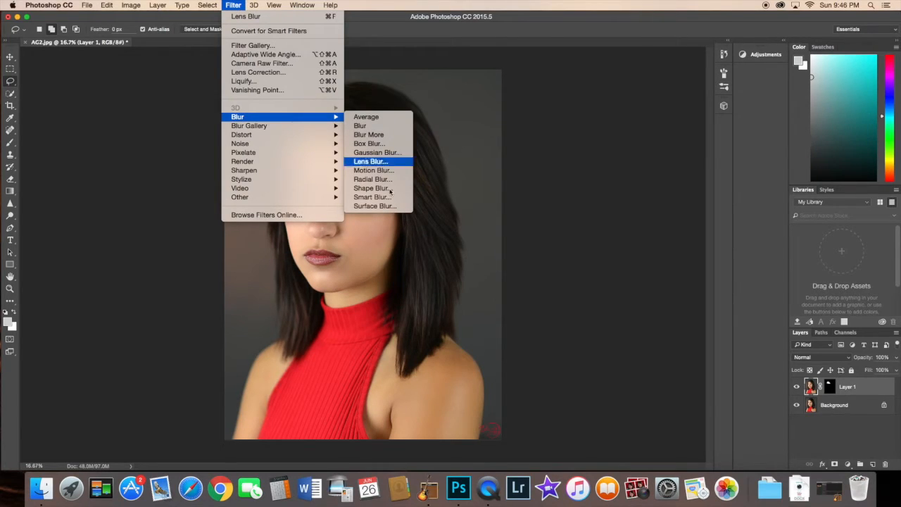
click(374, 206)
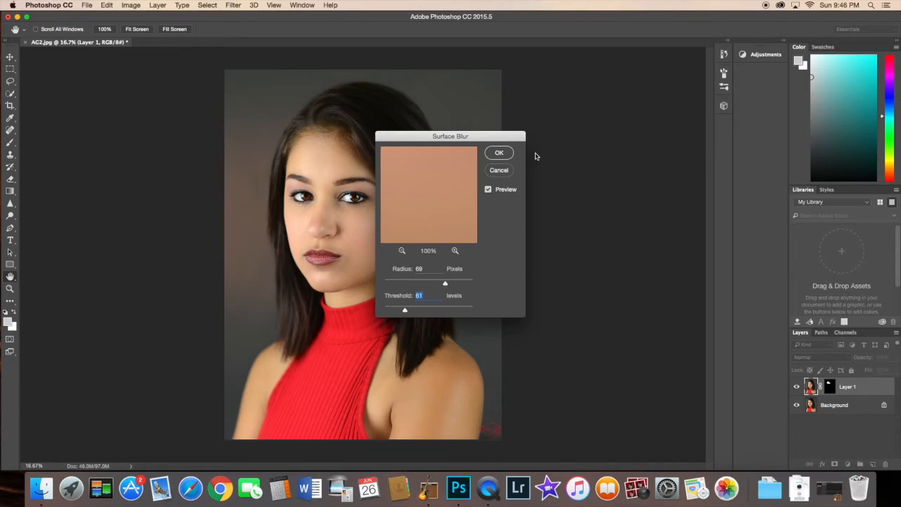
click(498, 152)
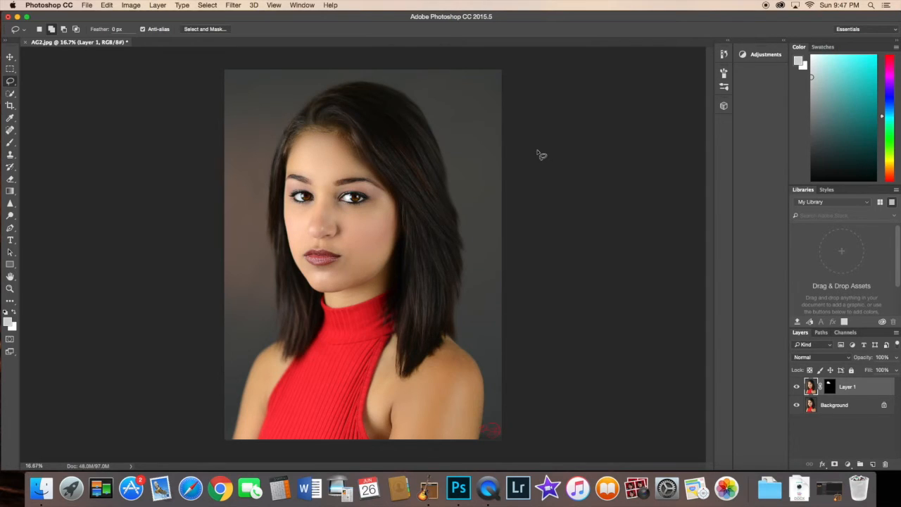
mouse_move(265, 214)
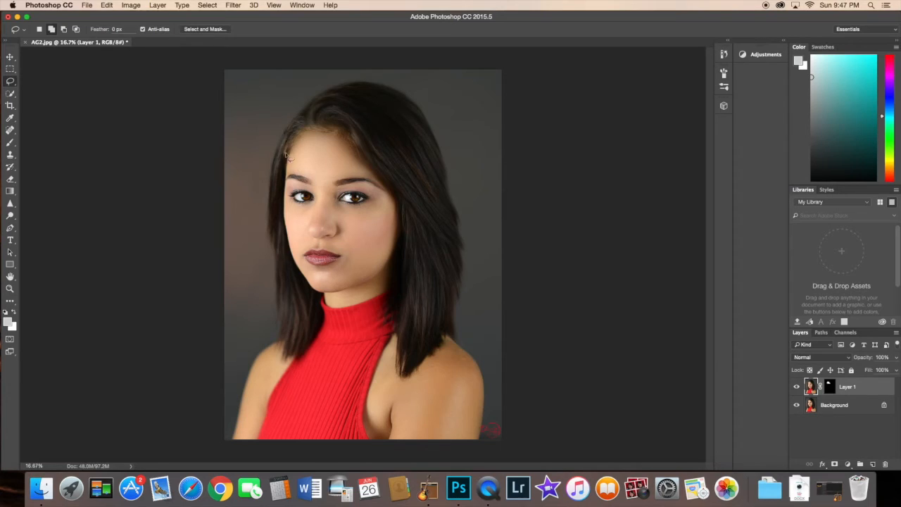
click(797, 388)
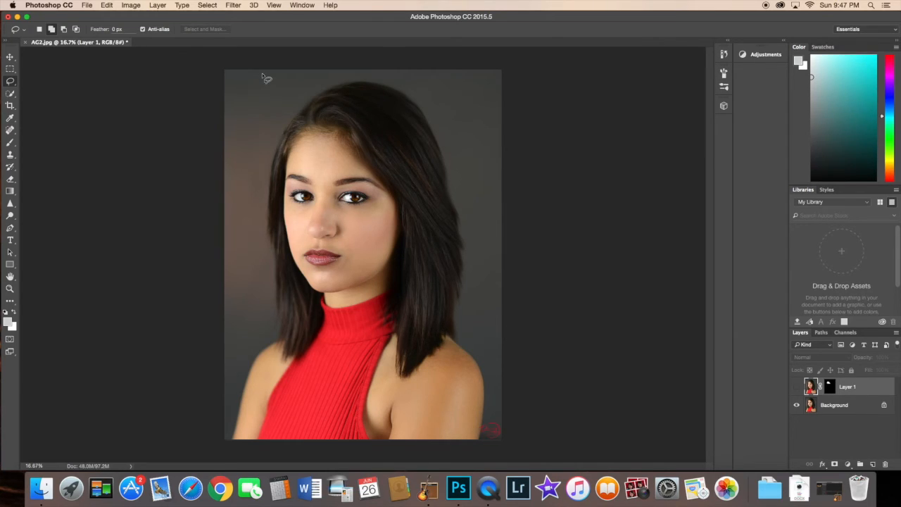
mouse_move(272, 251)
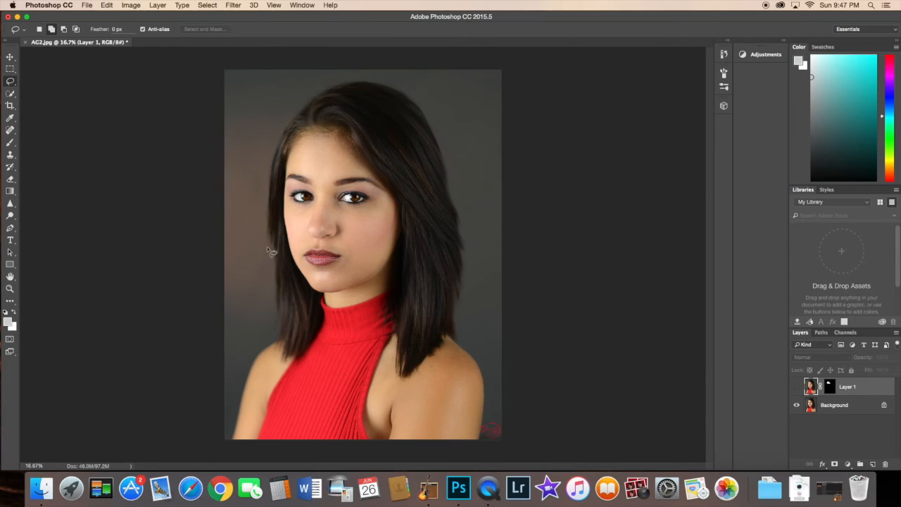
mouse_move(206, 36)
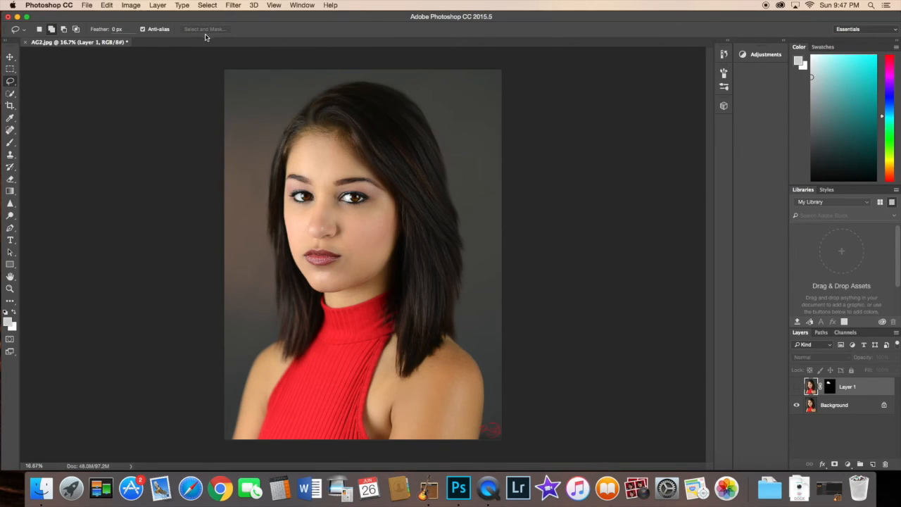